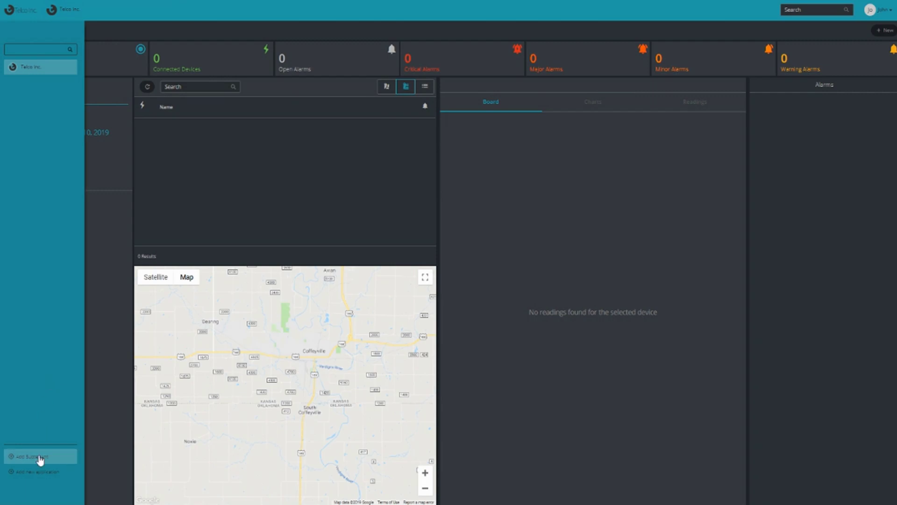
- Add a subtenant named Marin County under Telco Inc. and return to the tenant list
left_click(34, 456)
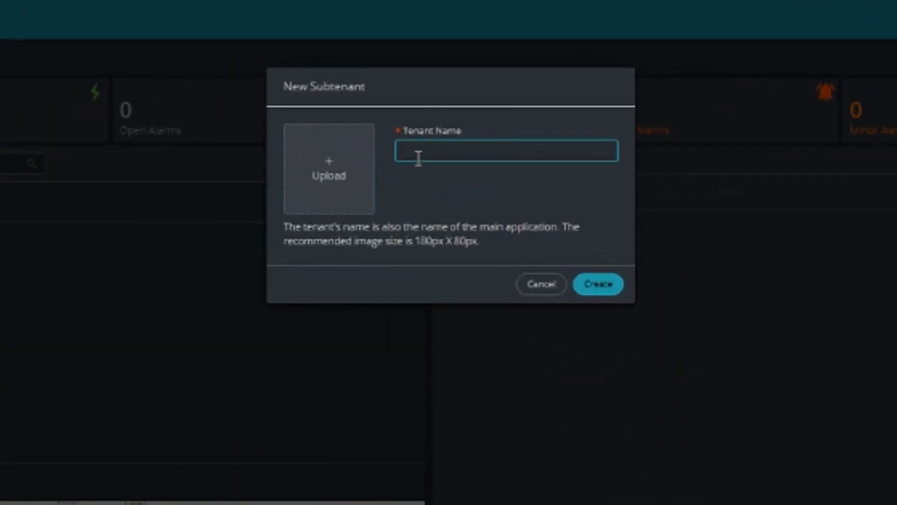
type("Main C")
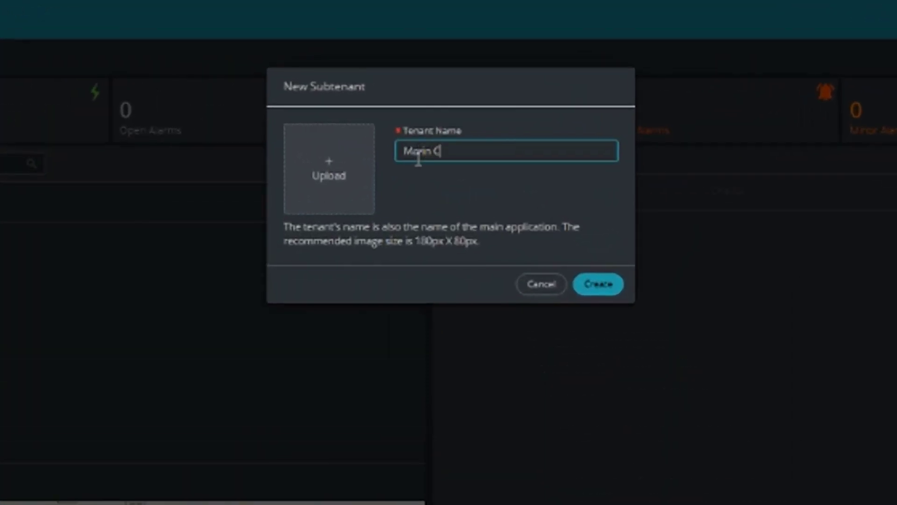
type("ounty")
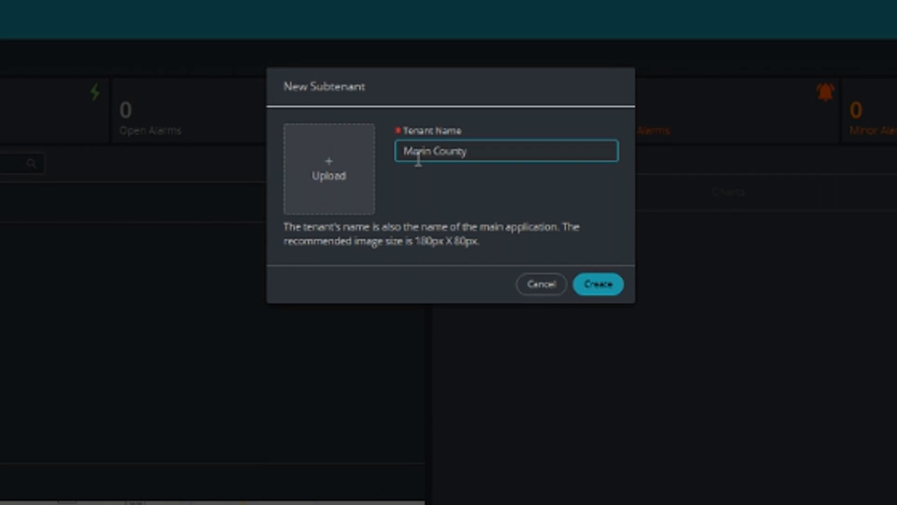
left_click(598, 284)
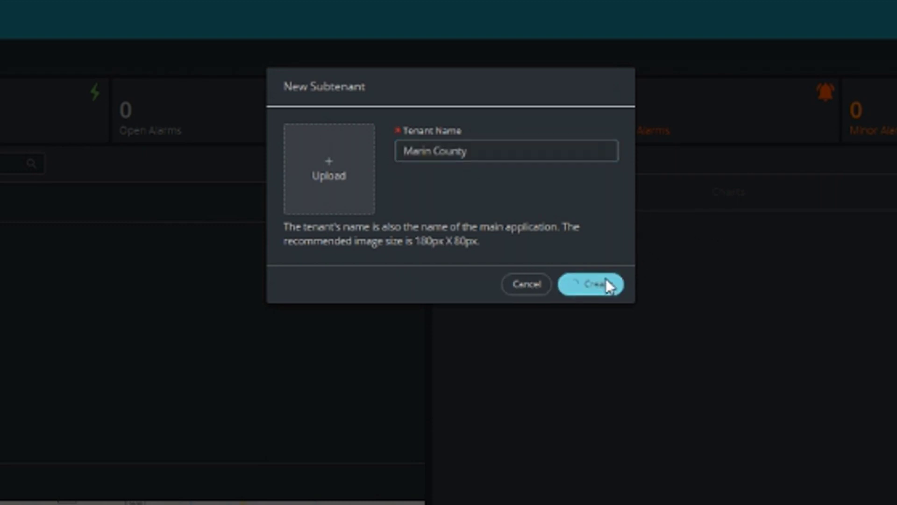
left_click(591, 284)
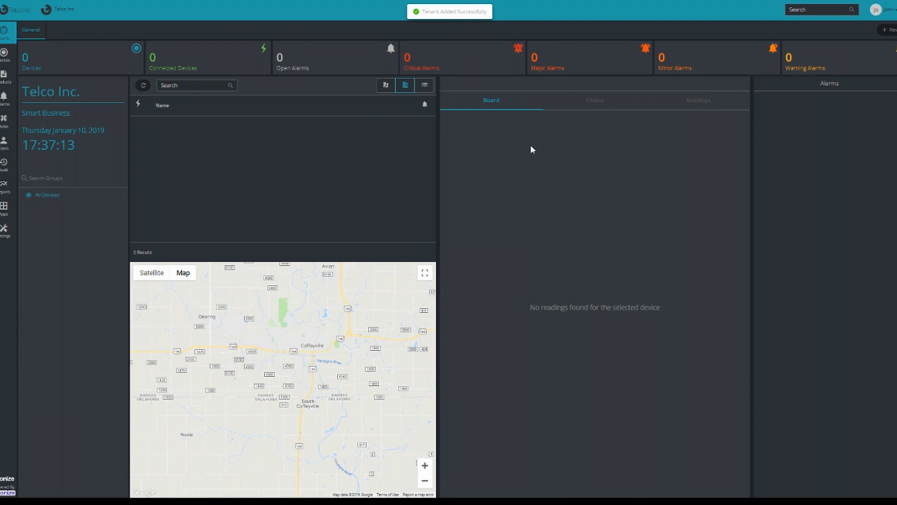
left_click(65, 10)
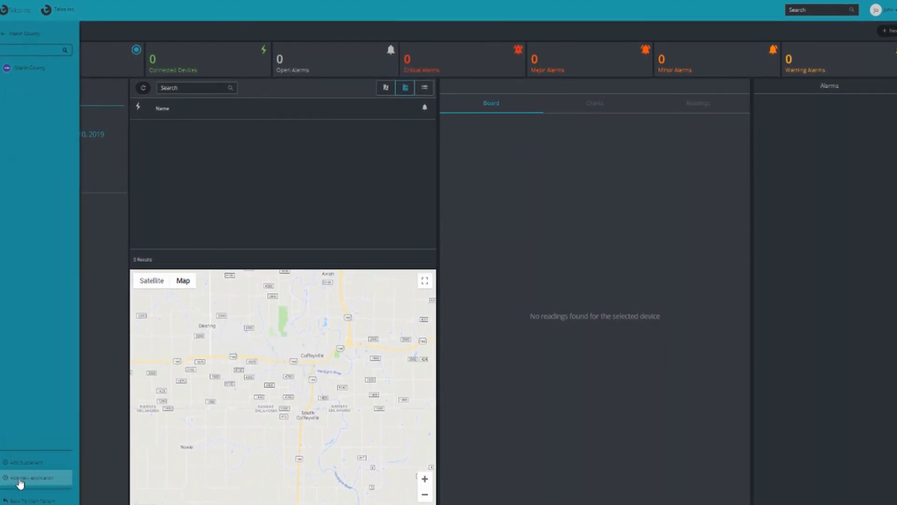
- Add an application named Town Hall to the Marin County subtenant
left_click(31, 478)
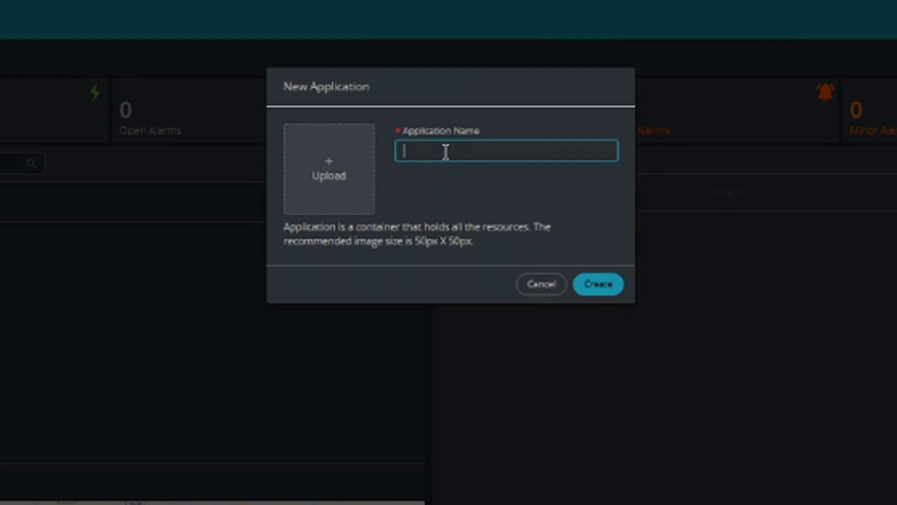
type("Town")
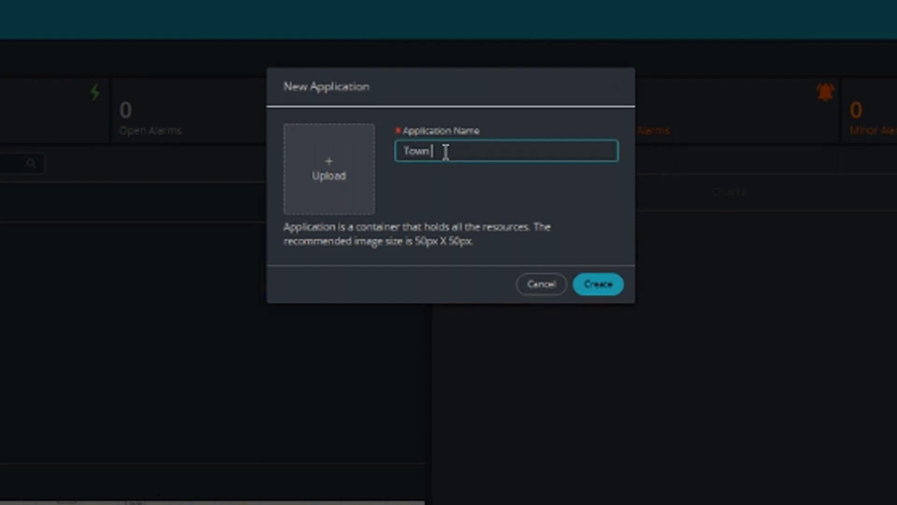
type("Hall")
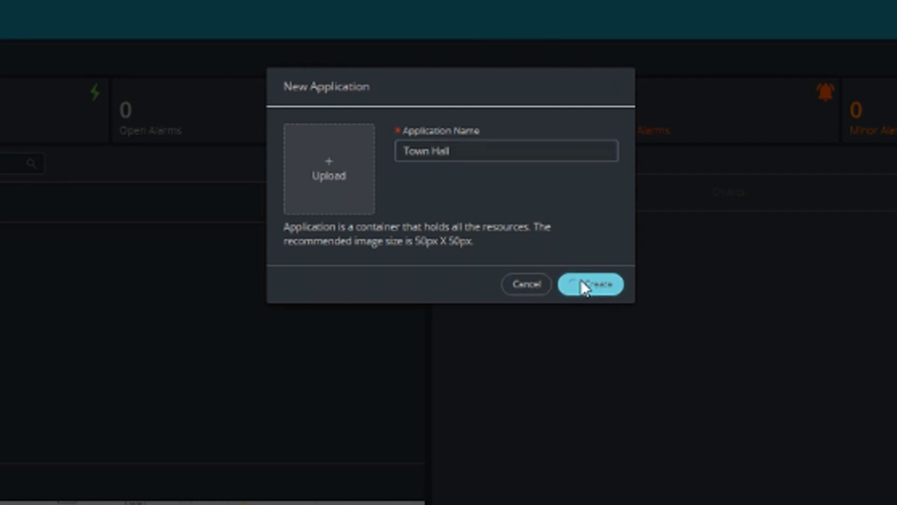
left_click(590, 284)
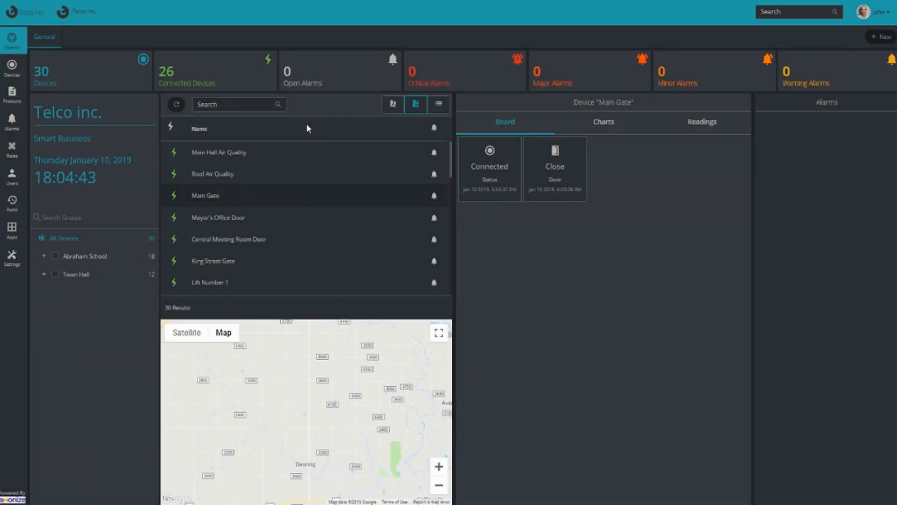
- Switch to the Marin County subtenant dashboard listing its 30 devices
left_click(76, 11)
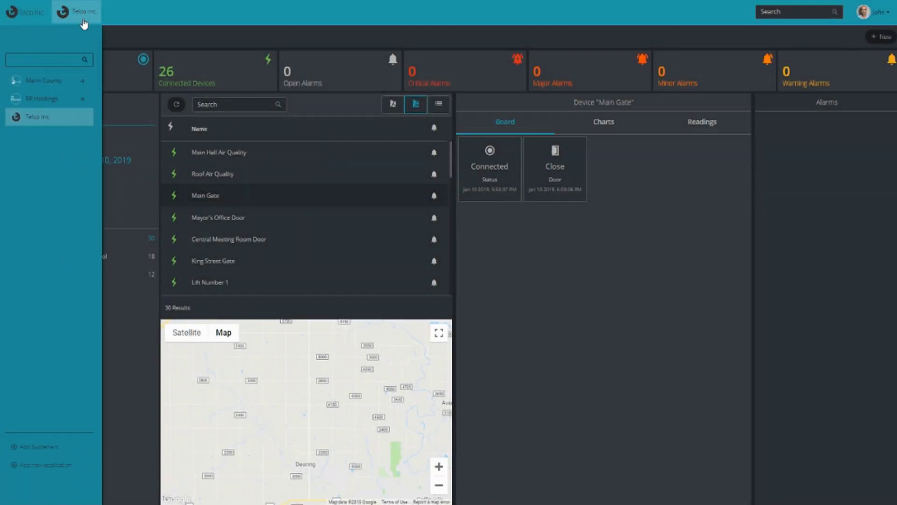
left_click(44, 80)
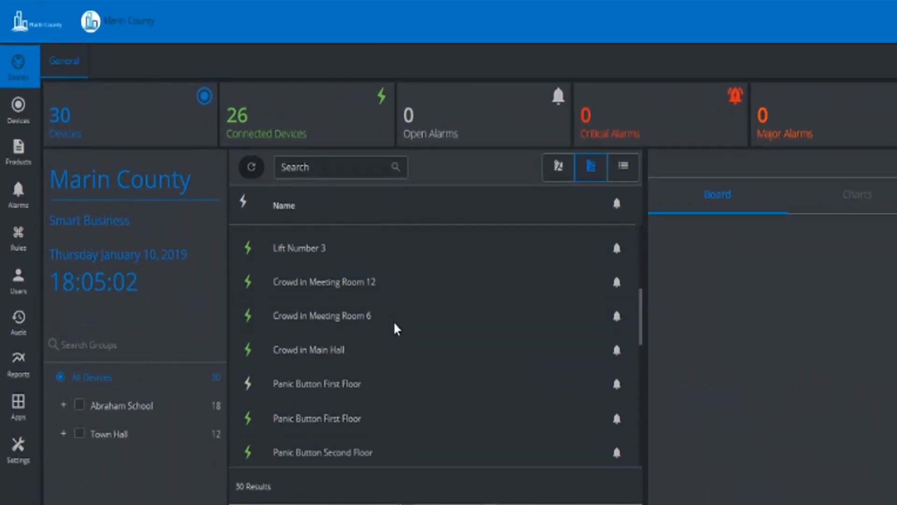
- Switch to the Abraham School application and filter to the Basketball Court group's two devices
left_click(82, 21)
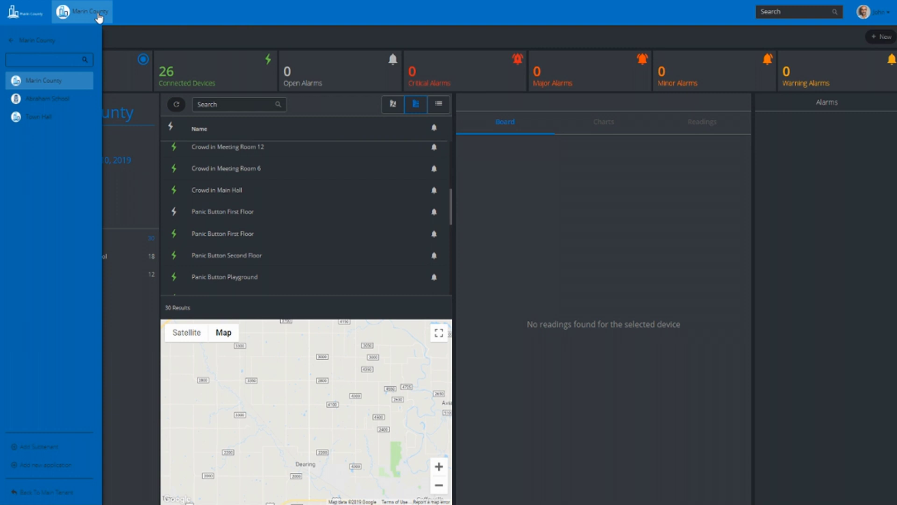
left_click(47, 98)
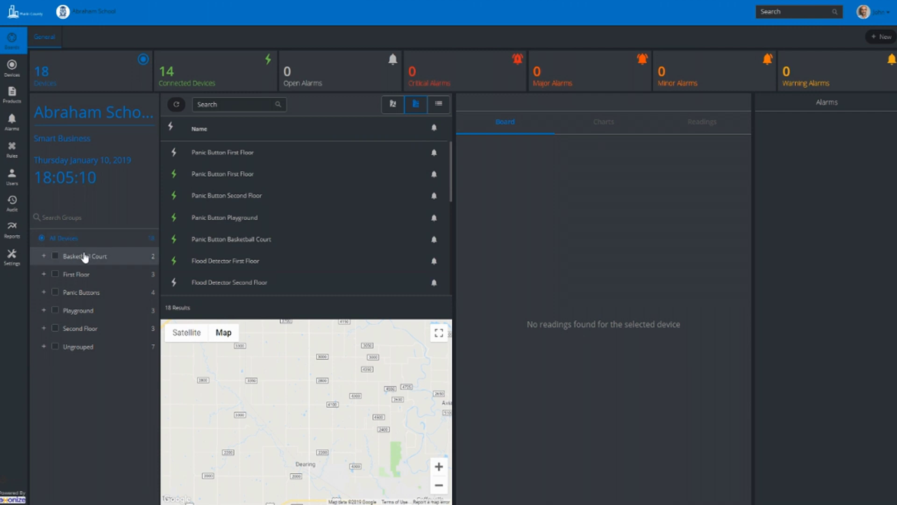
left_click(55, 257)
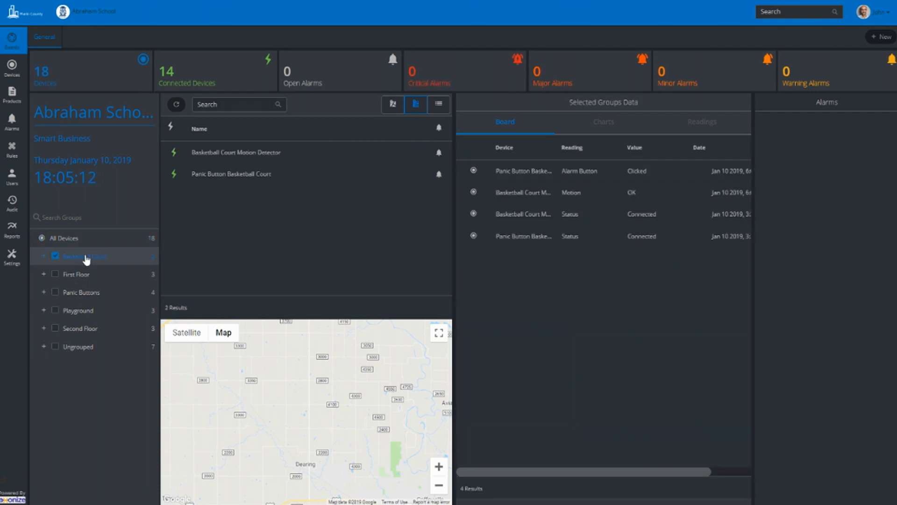